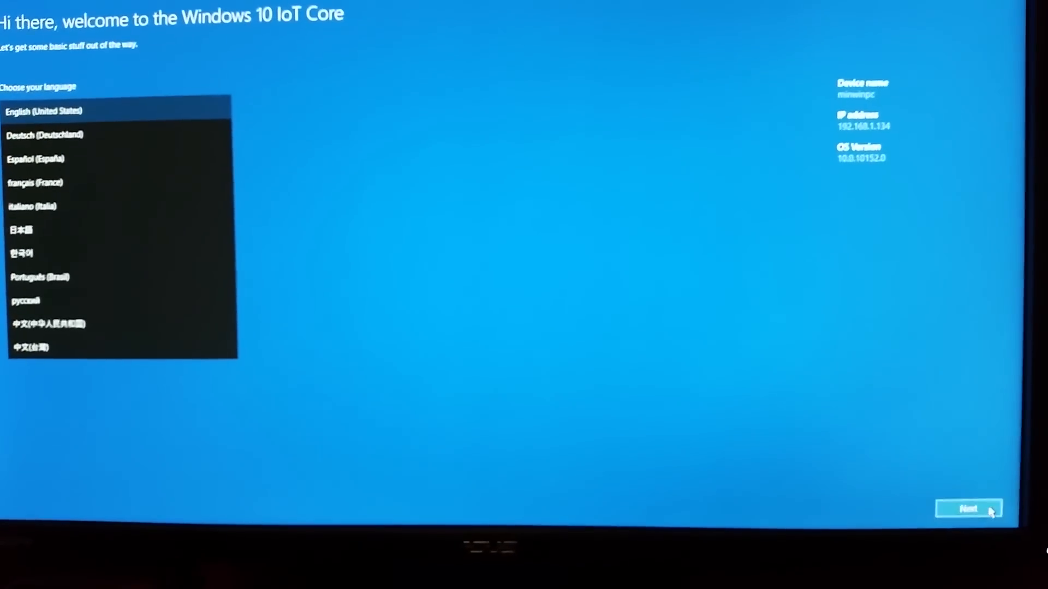
- Confirm English (United States) to finish setup and show the Raspberry Pi 2 device-info screen
{"action": "left_click", "coordinate": [969, 508]}
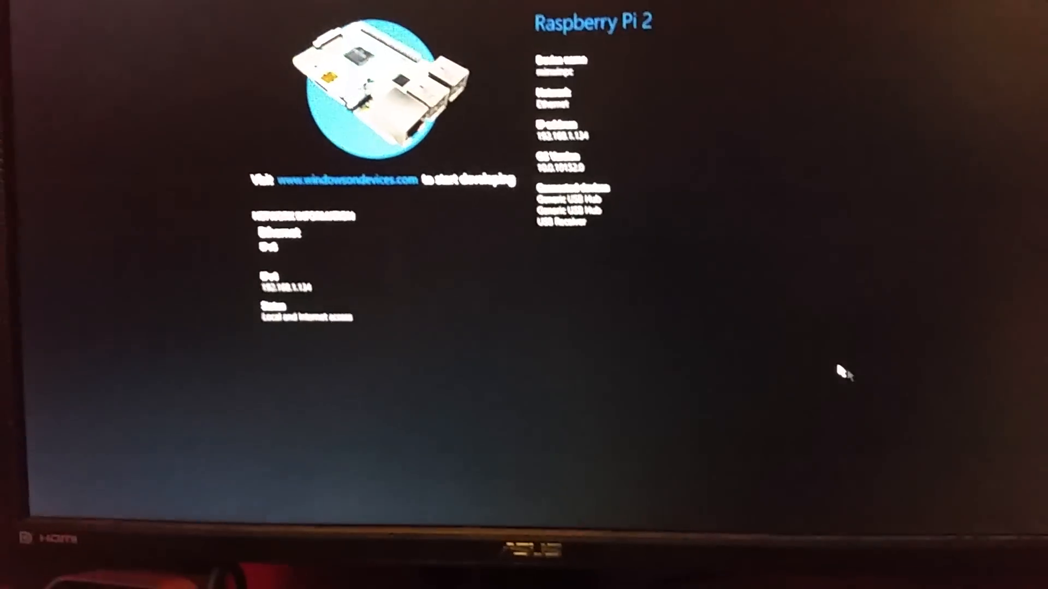